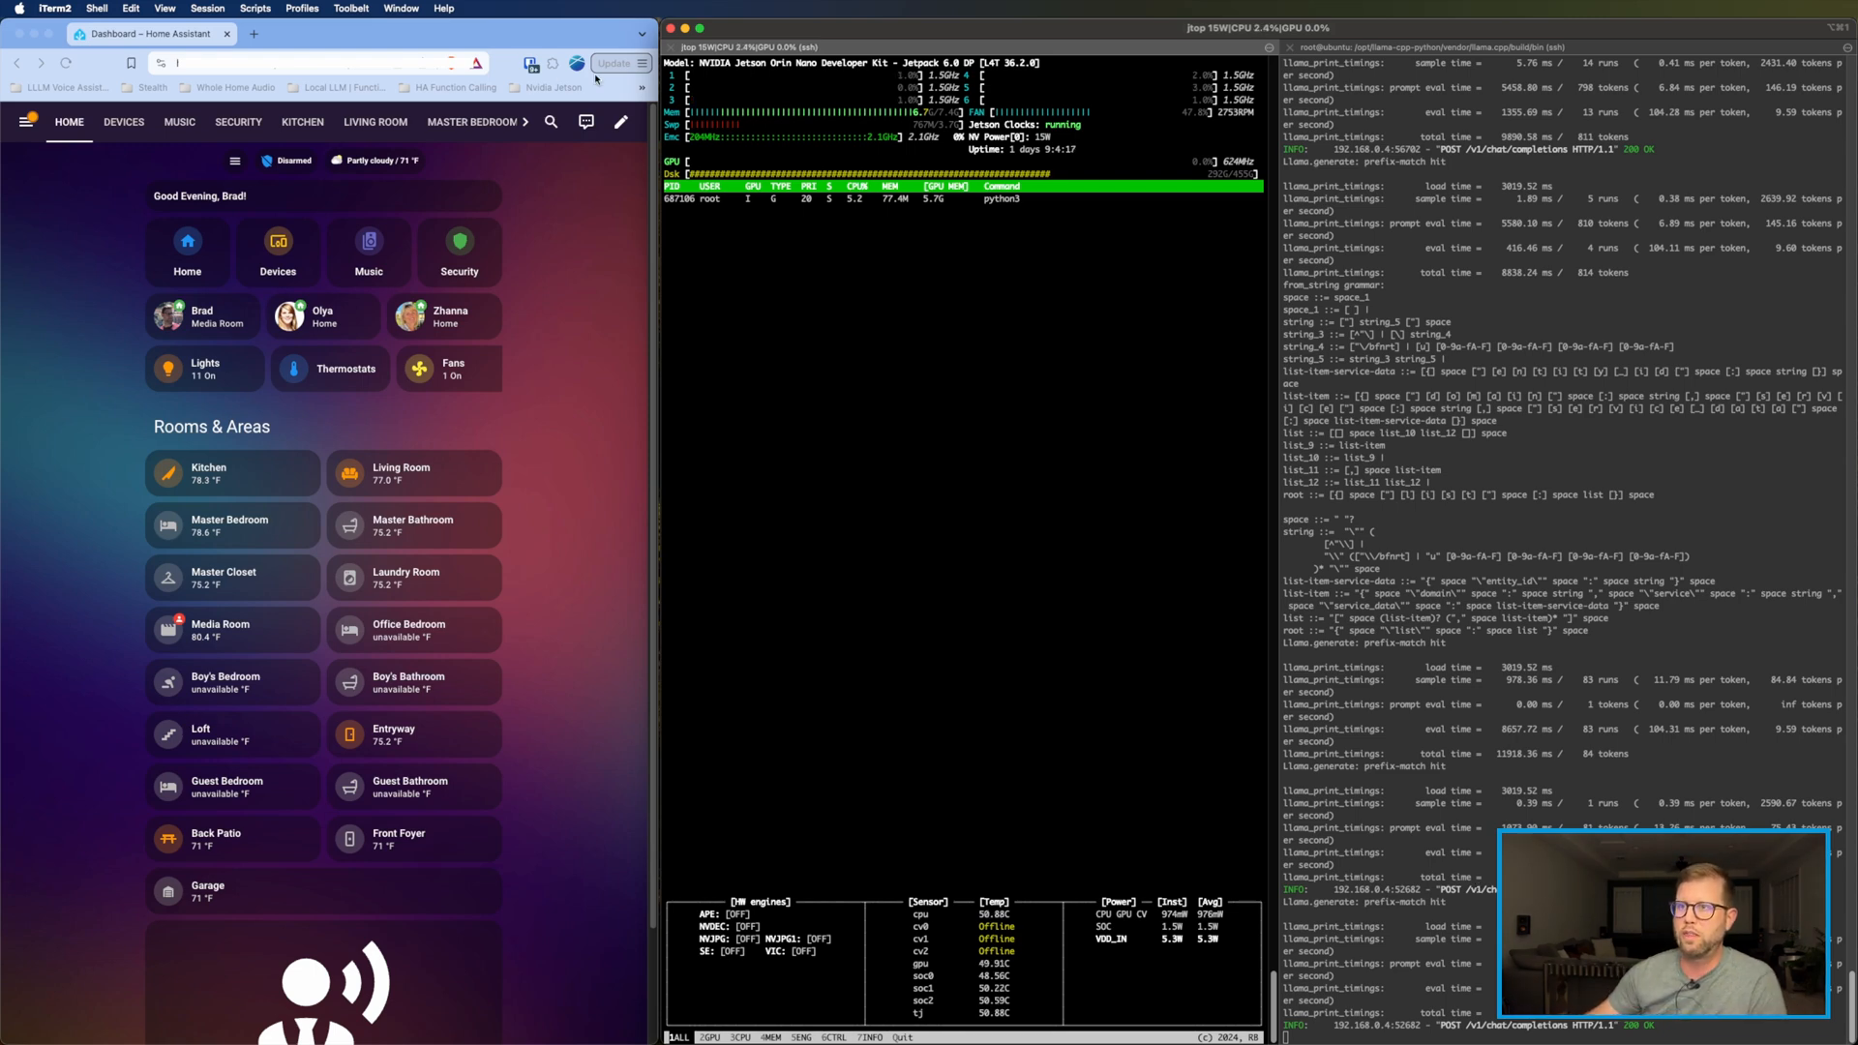
Step: Show the latest Media Room fans and lighting run with ~25.5 s language processing timing
left_click(584, 122)
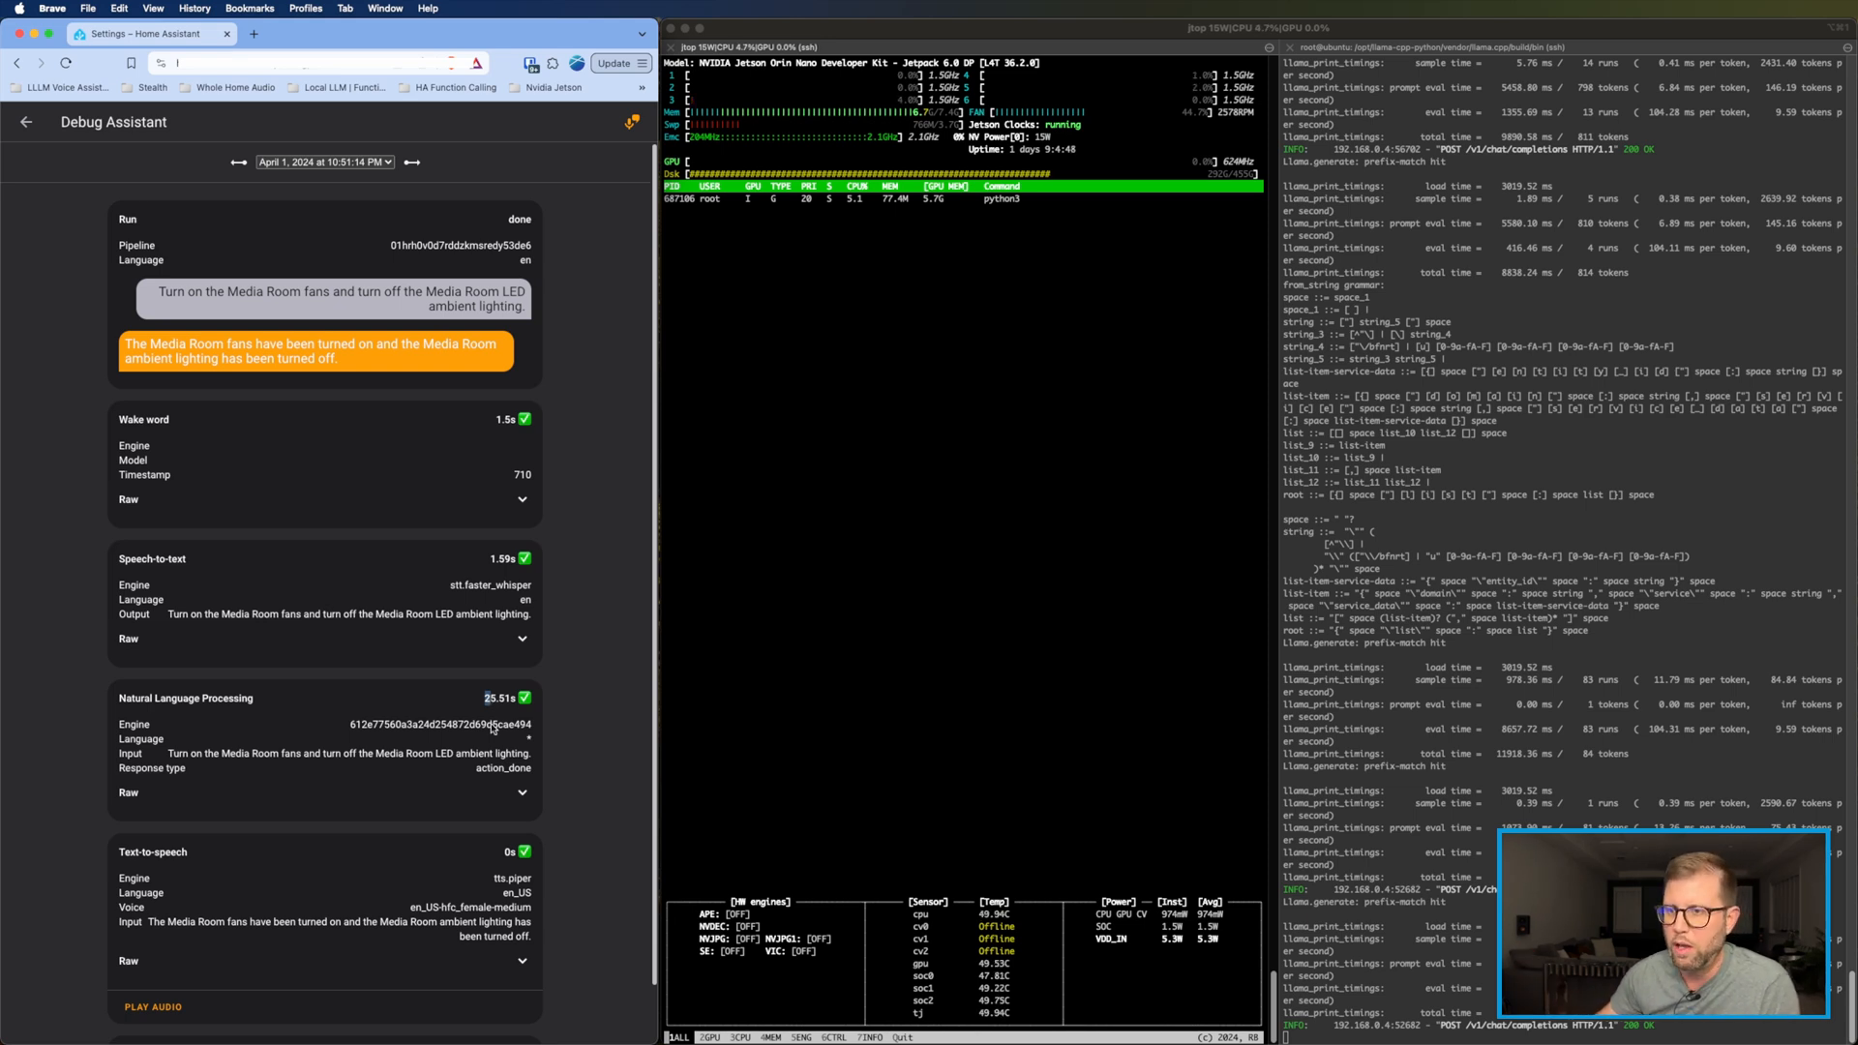
mouse_move(504, 865)
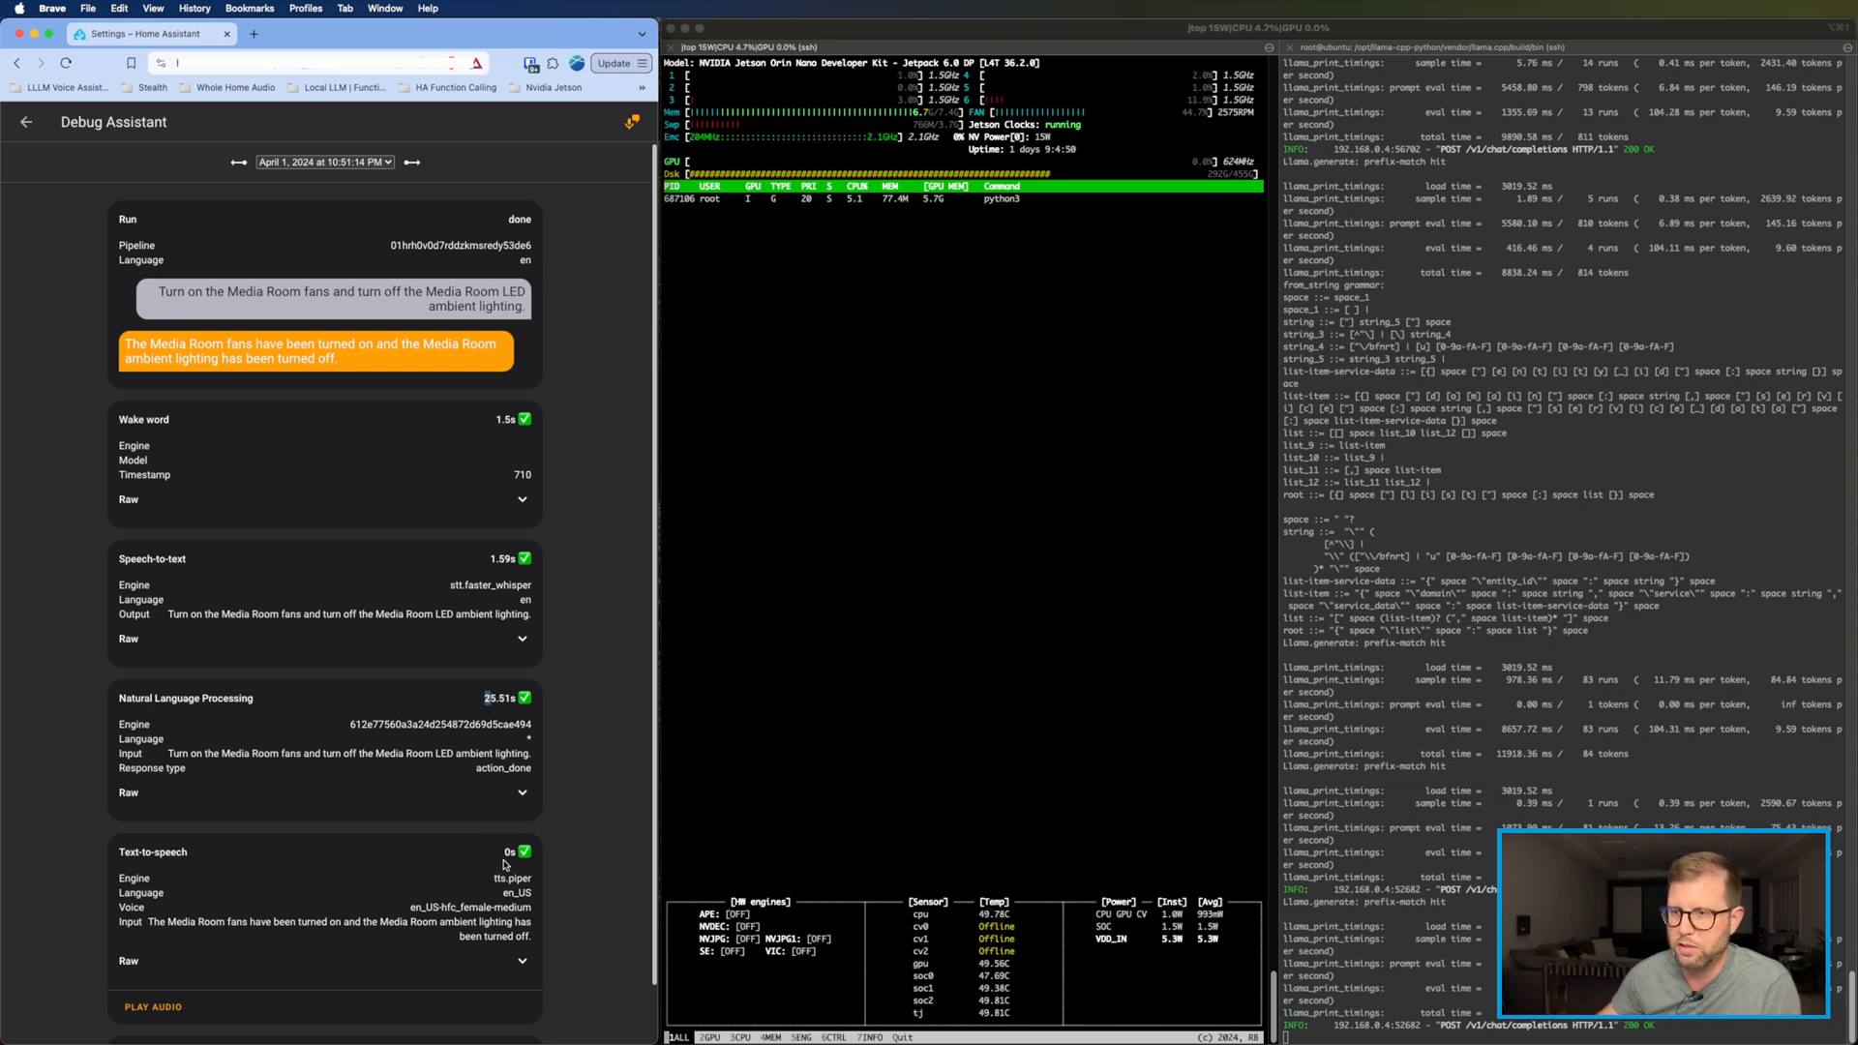